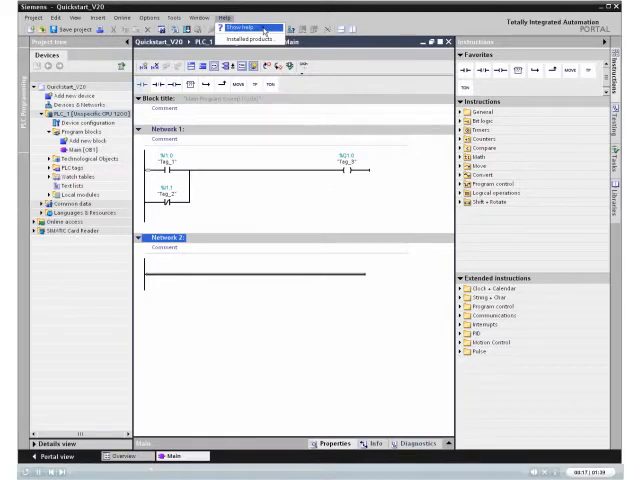
Step: Show the Information System help start page over the Main block's ladder
{"action": "left_click", "coordinate": [228, 28]}
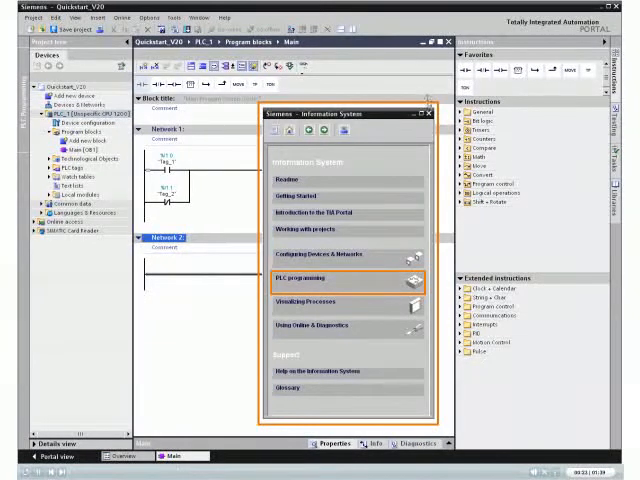
Step: Close the Information System and place a MOVE box in Network 2 of Main
{"action": "left_click", "coordinate": [408, 116]}
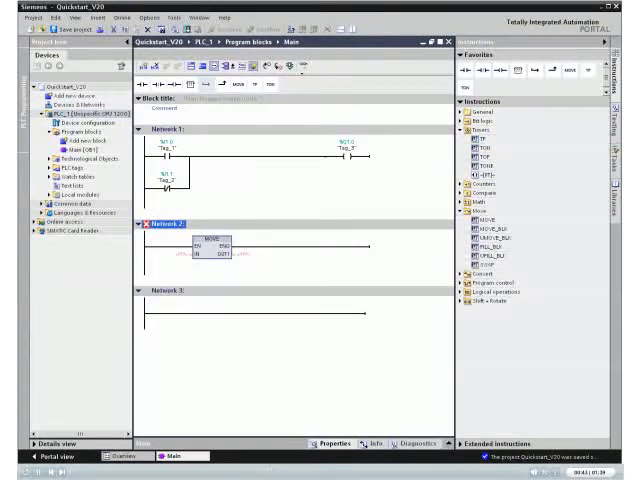
Step: Bring up the MOVE (Move value) help topic and read down to its Example section
{"action": "left_click", "coordinate": [216, 250]}
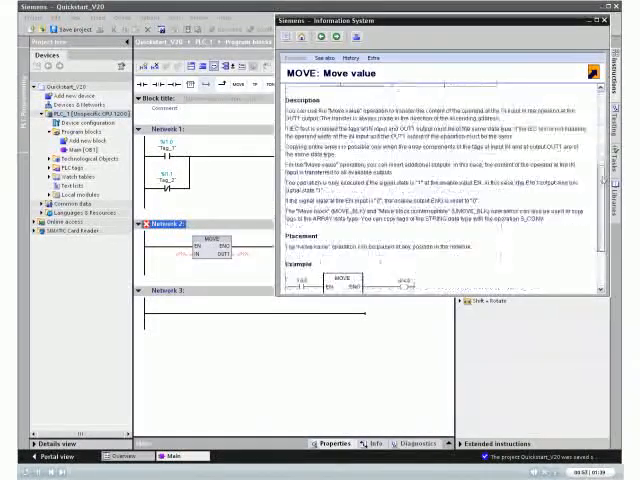
{"action": "scroll", "scroll_direction": "down", "scroll_amount": 3}
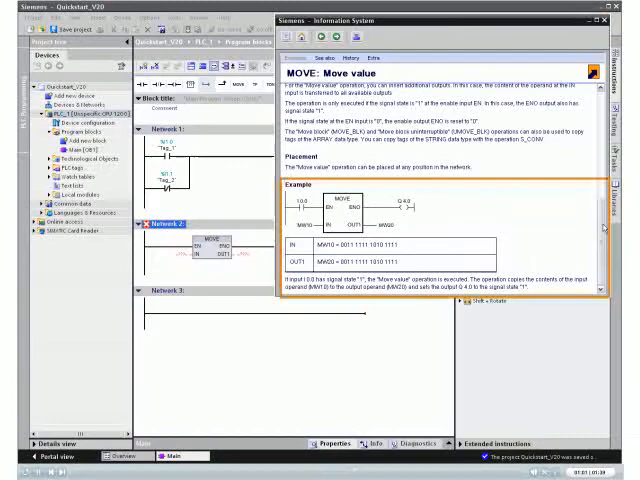